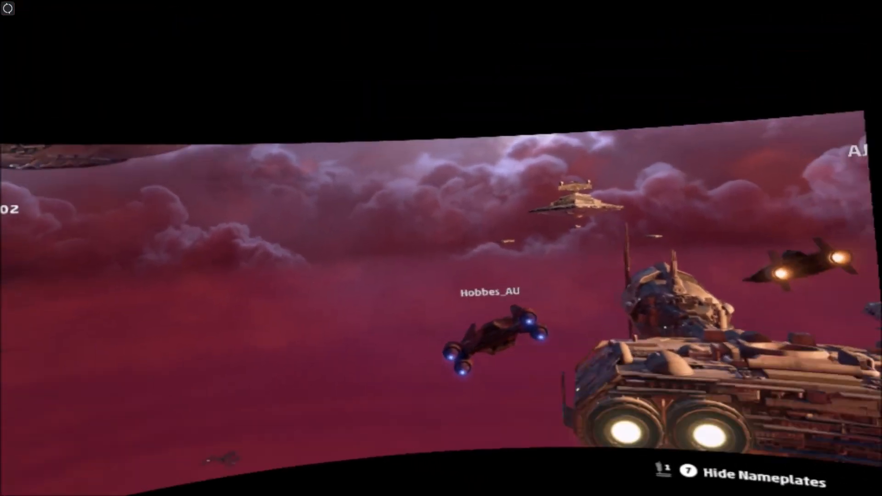
mouse_move(441, 248)
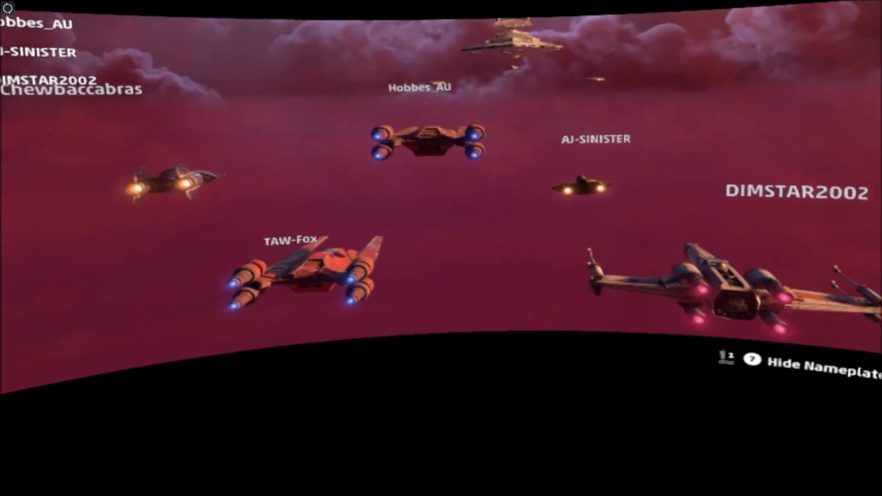